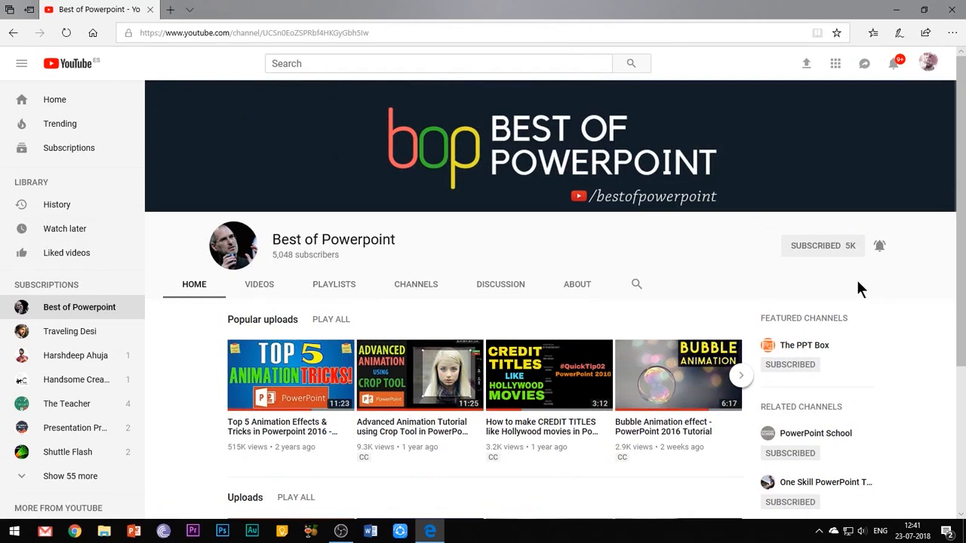
# Step: Create a blank presentation and switch its first slide to the Comparison layout
pyautogui.click(163, 531)
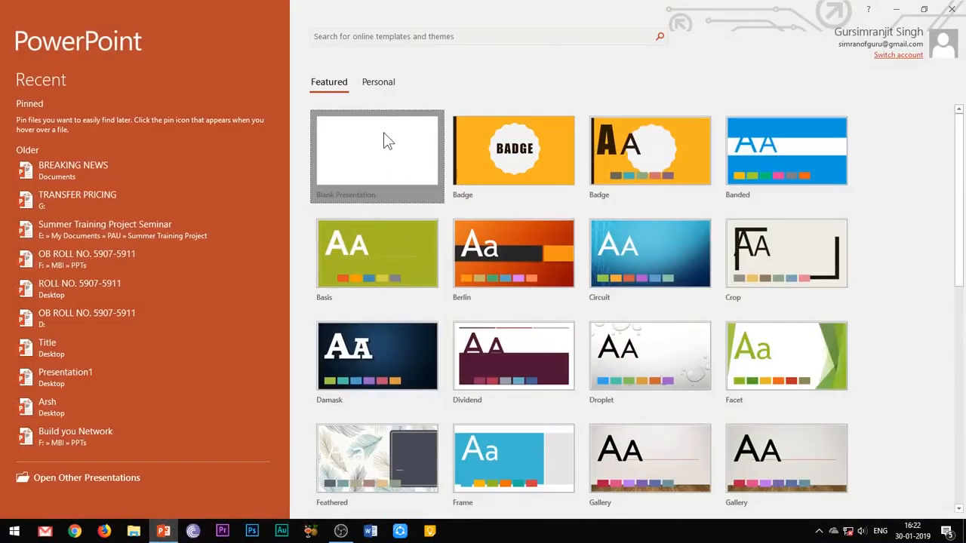
pyautogui.moveTo(392, 166)
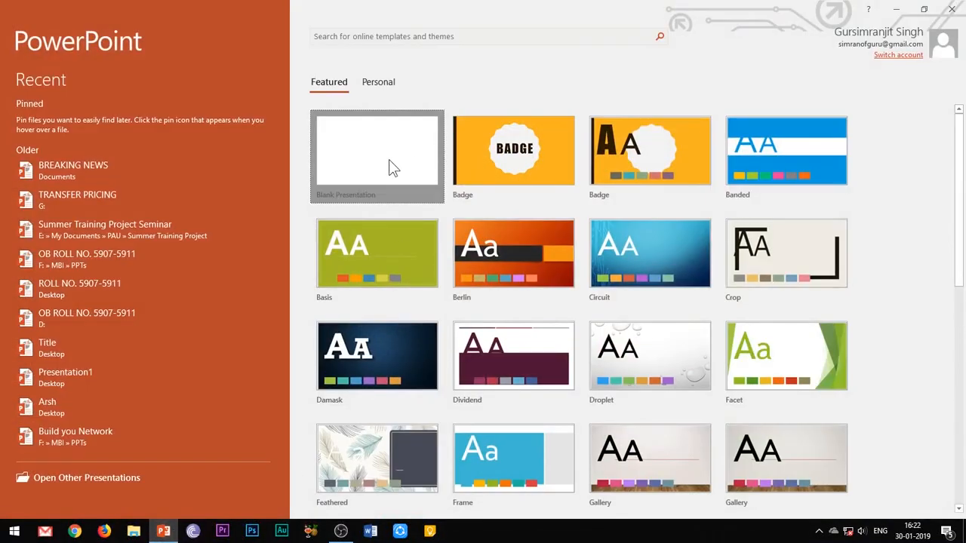
pyautogui.click(377, 155)
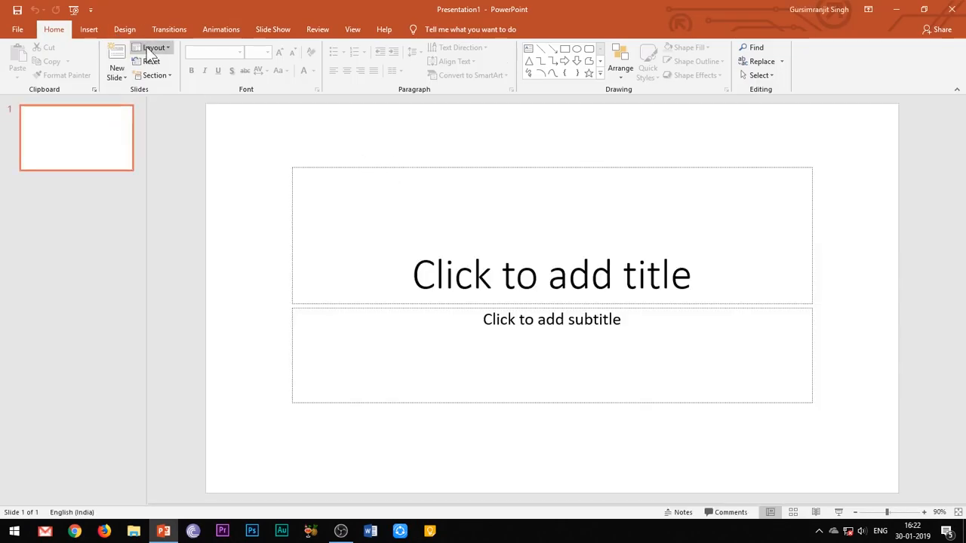
pyautogui.click(154, 48)
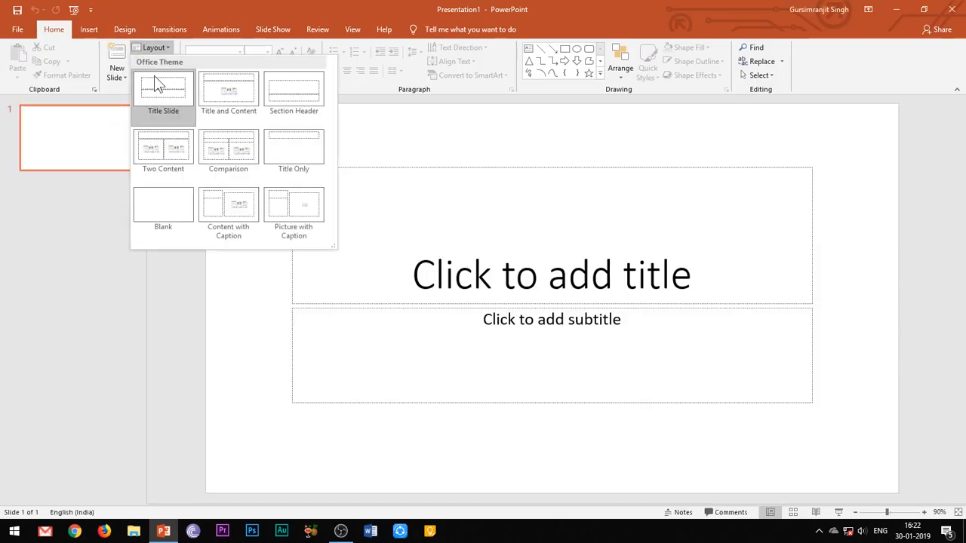
pyautogui.click(163, 147)
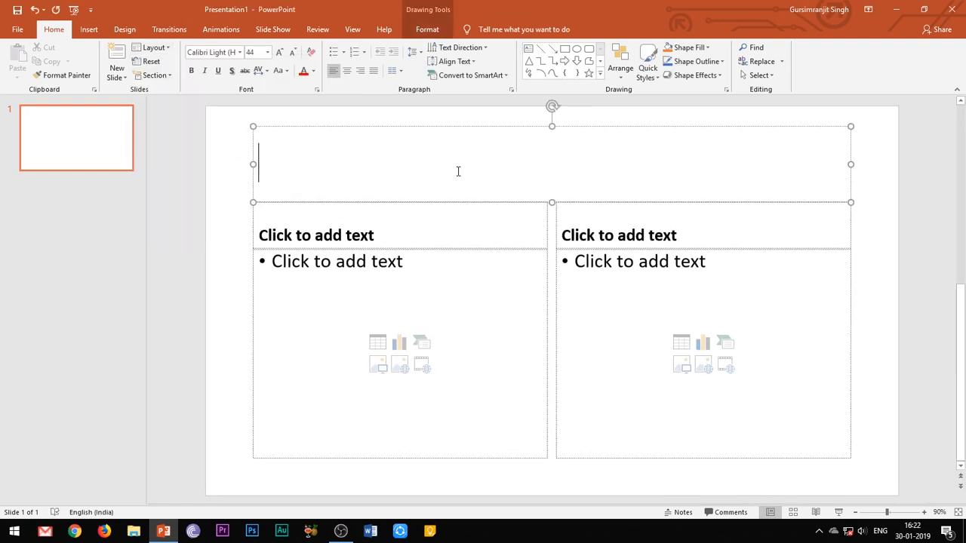
# Step: Title the slide 'TRIGGER ANIMATION' and add the apple and orange pictures
pyautogui.write('TRIGGER')
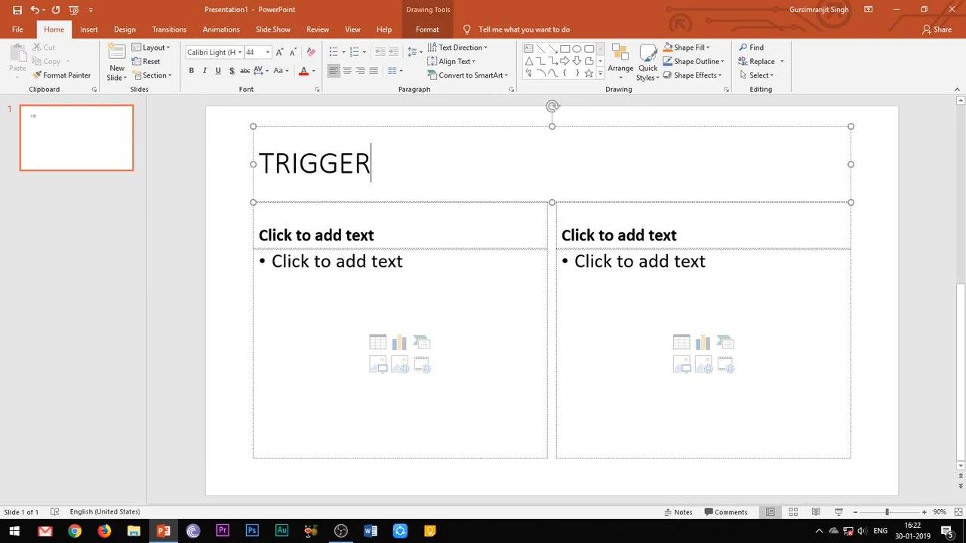
pyautogui.write('ANIMATION')
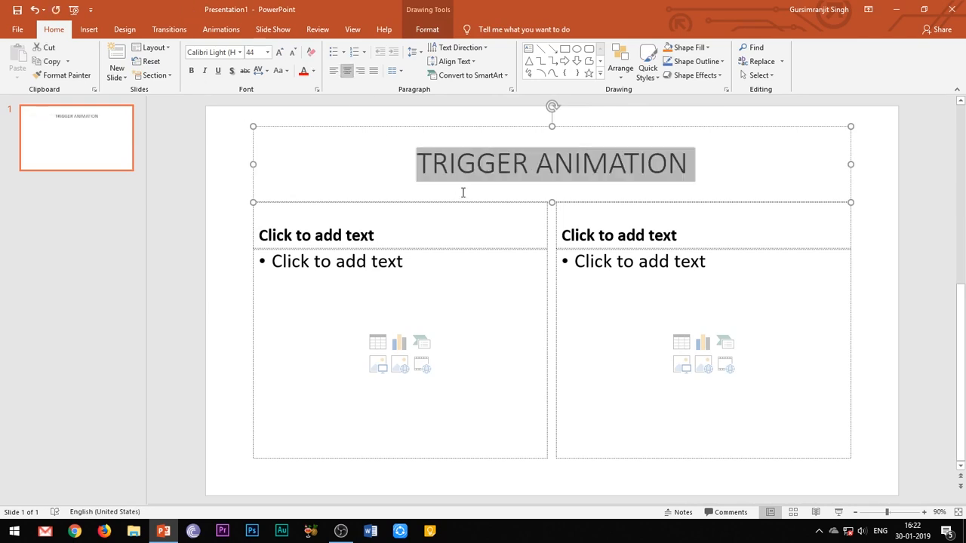
pyautogui.click(196, 302)
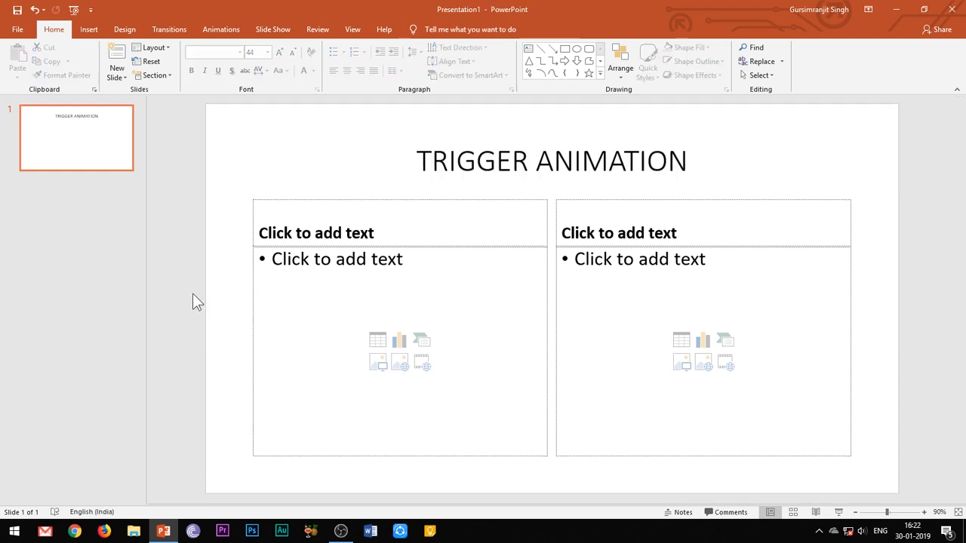
pyautogui.moveTo(222, 302)
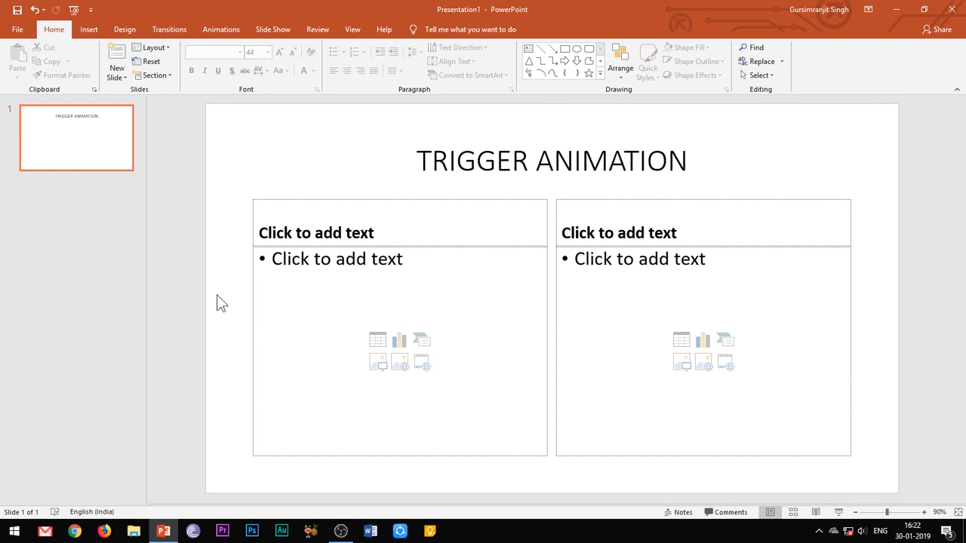
pyautogui.click(896, 9)
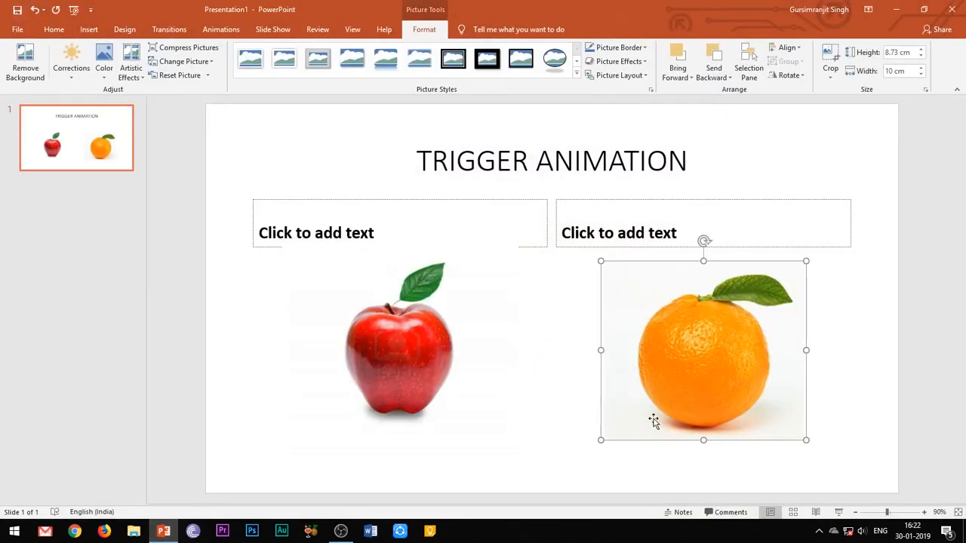
# Step: Crop the top edge of the apple picture
pyautogui.click(400, 350)
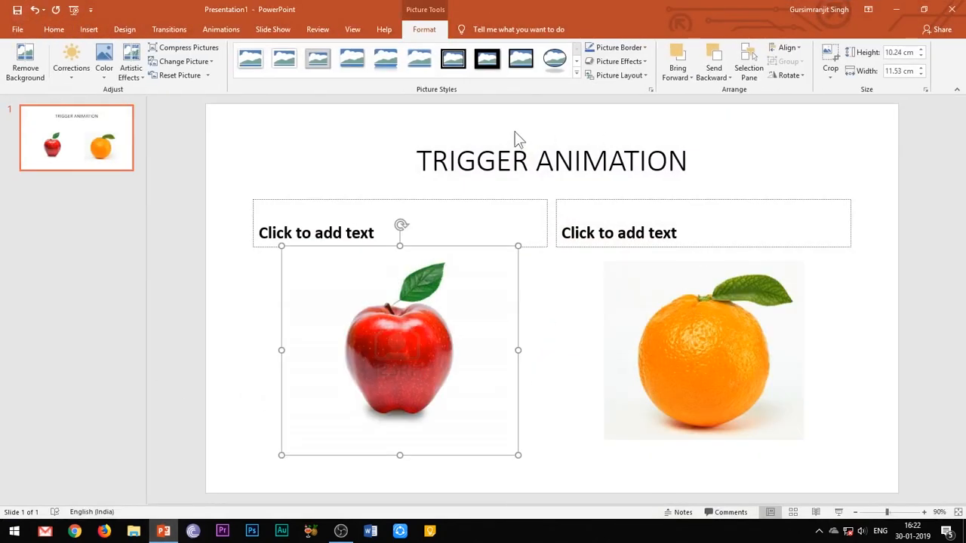
pyautogui.click(830, 62)
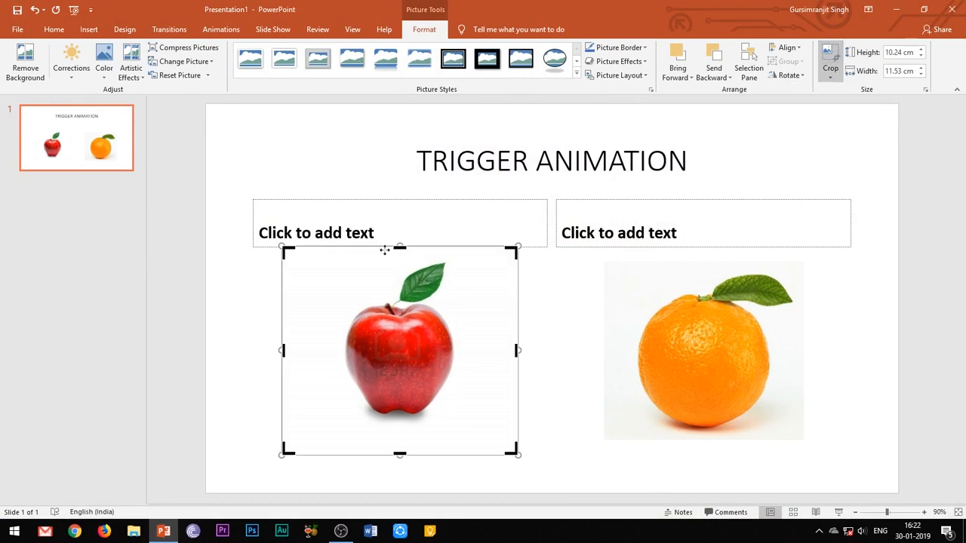
pyautogui.moveTo(399, 248); pyautogui.dragTo(399, 266)
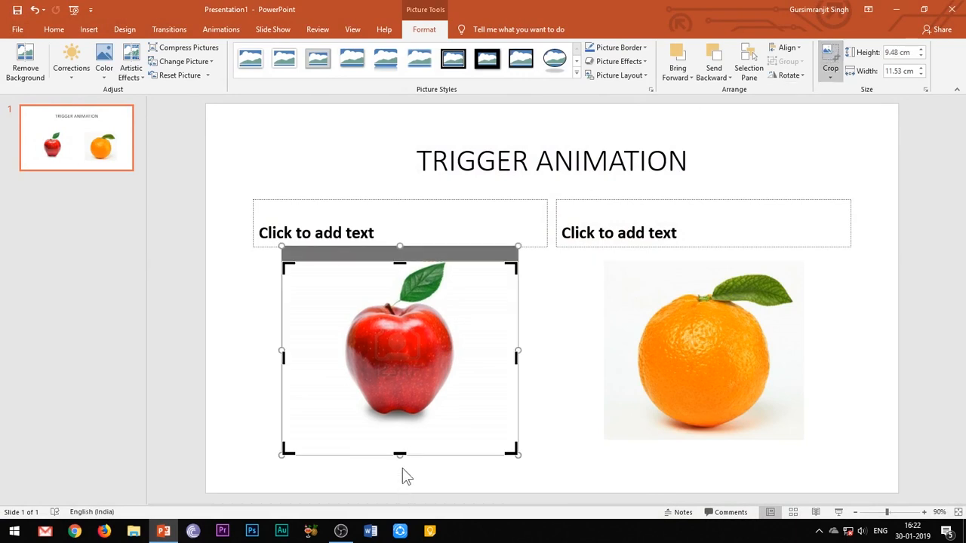
pyautogui.click(938, 285)
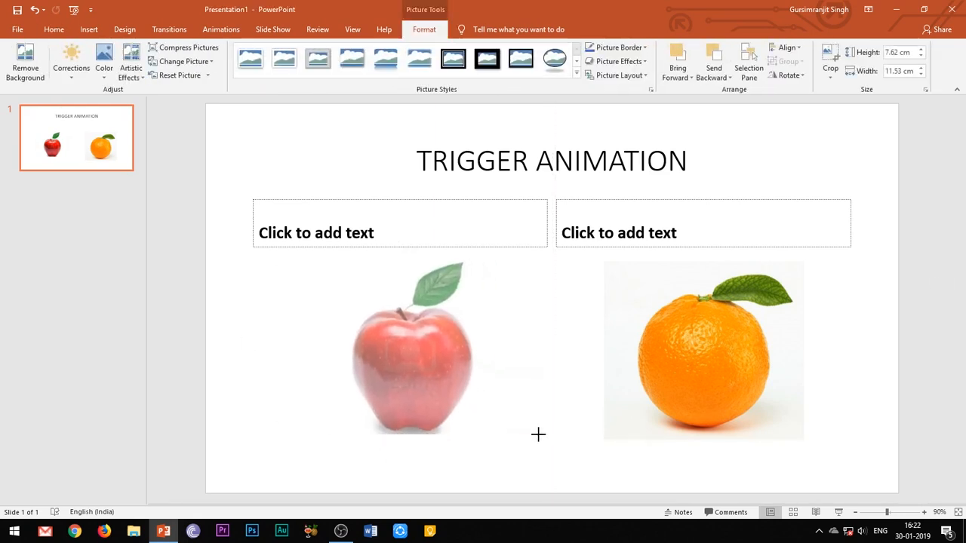
# Step: Label the columns APPLE and ORANGE and enlarge the headings
pyautogui.click(399, 223)
pyautogui.write('APPLE')
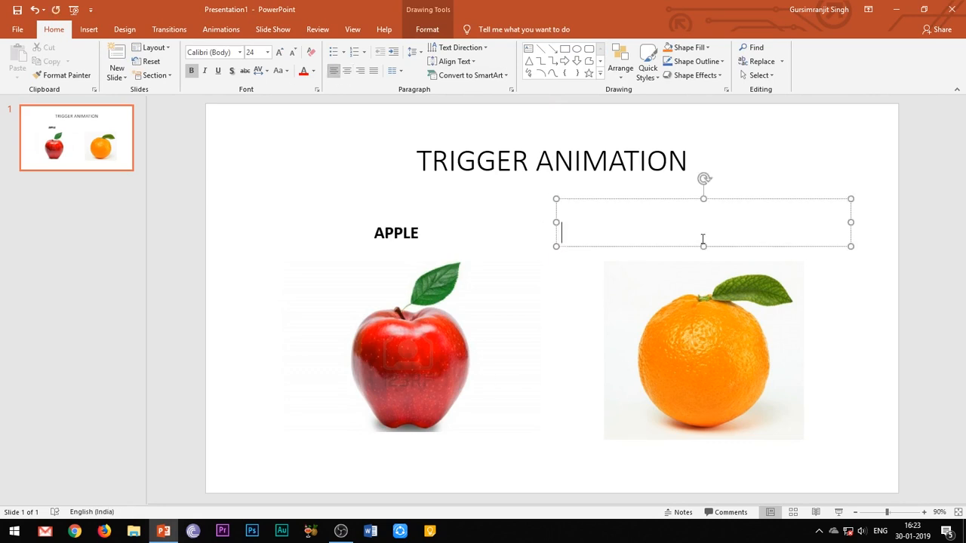
pyautogui.write('ORANGE')
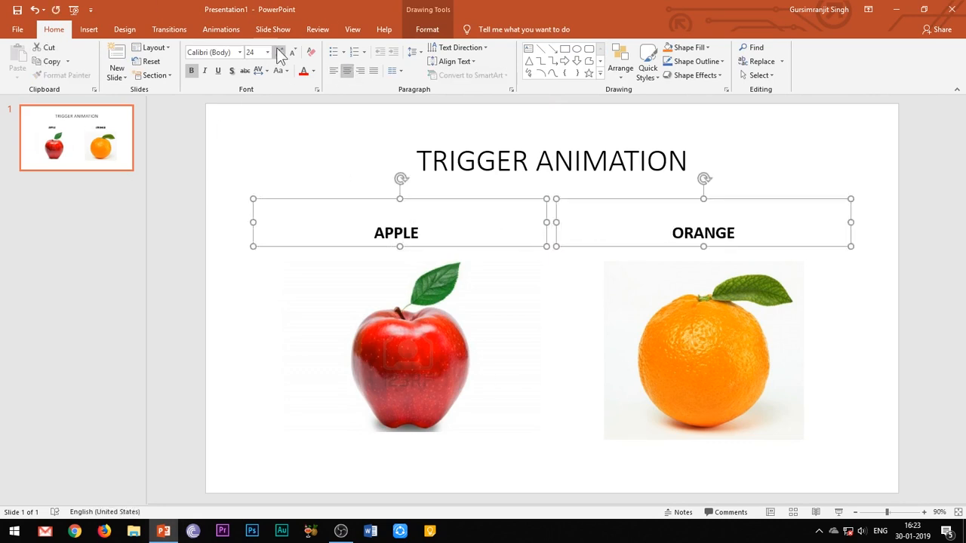
pyautogui.click(551, 161)
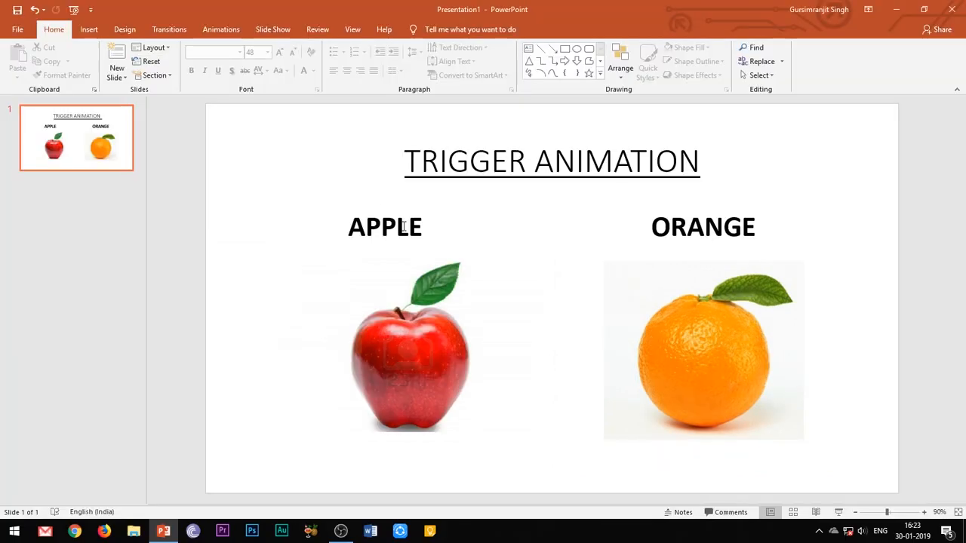
pyautogui.click(220, 29)
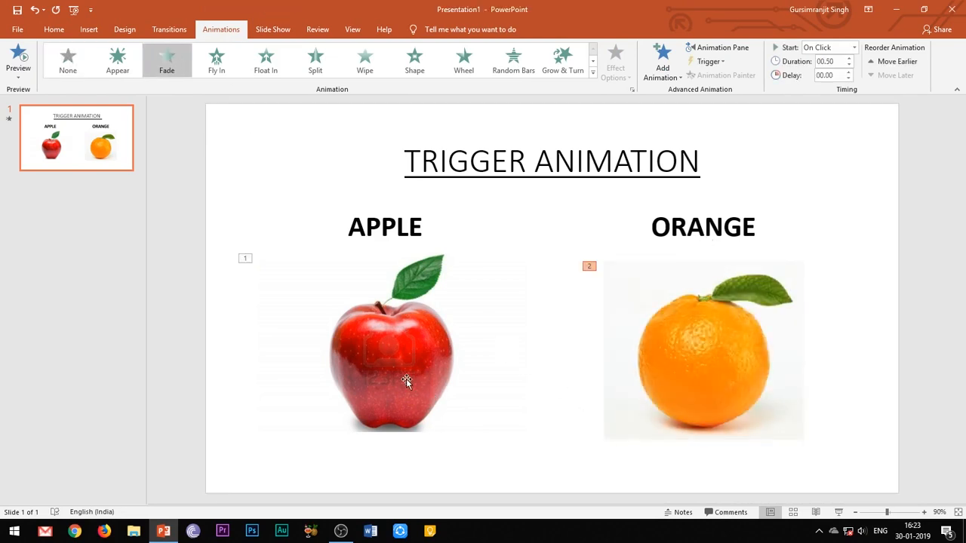
pyautogui.click(406, 381)
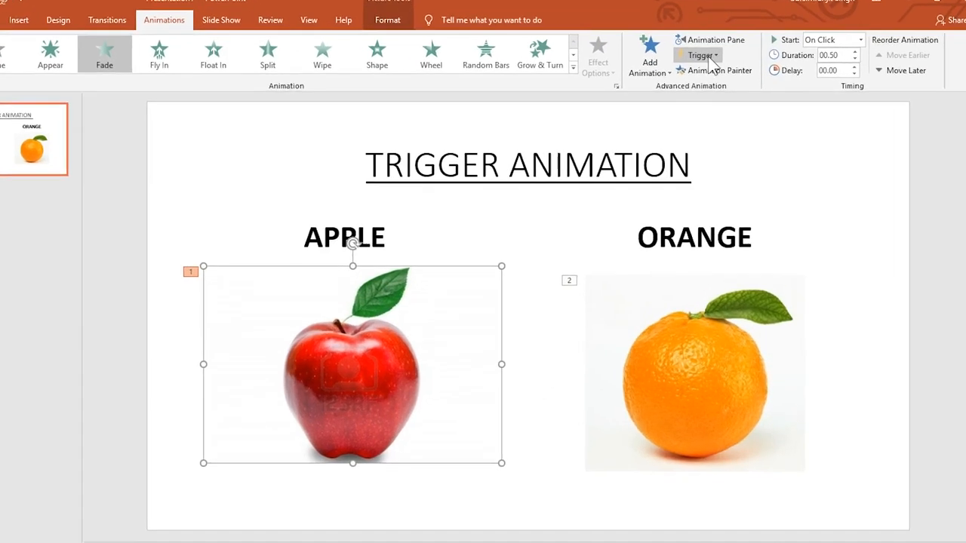
pyautogui.moveTo(697, 55)
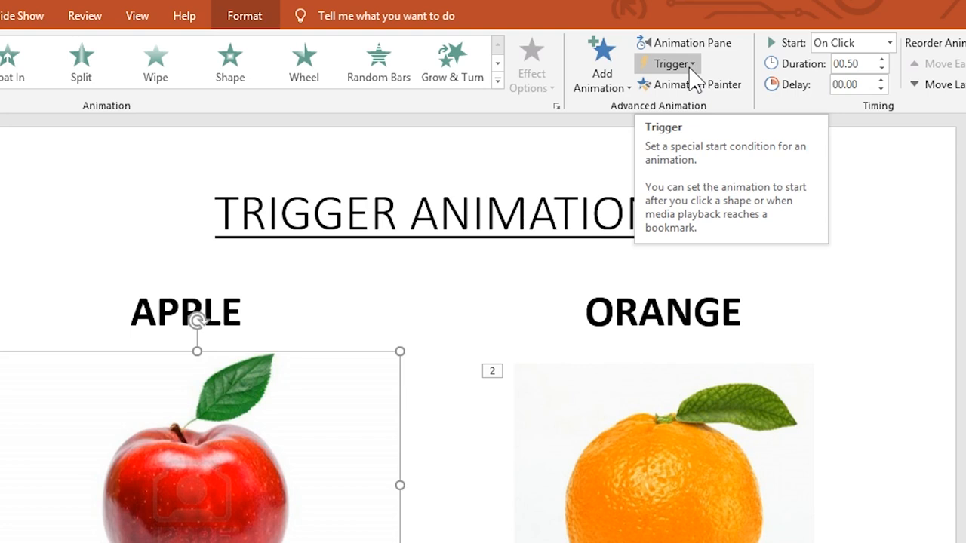
pyautogui.click(667, 63)
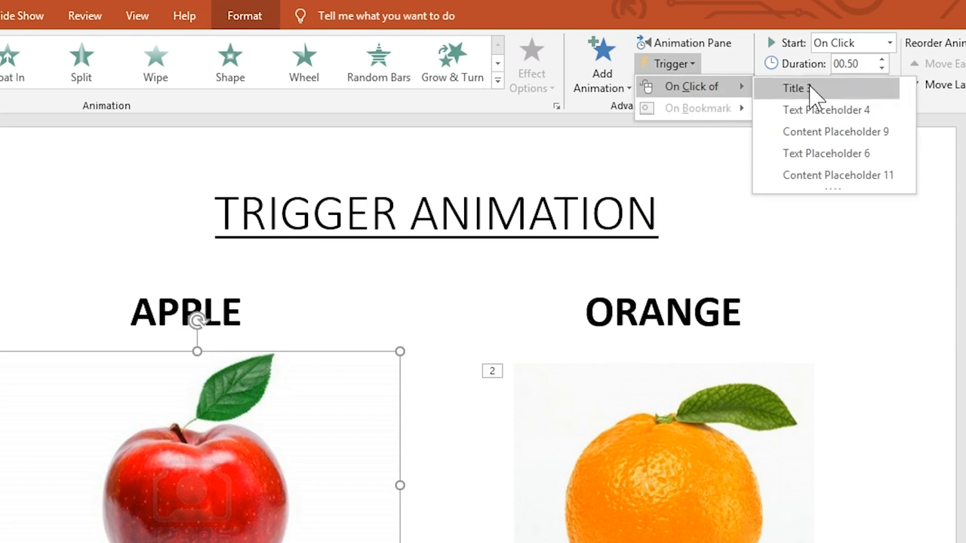
pyautogui.moveTo(830, 131)
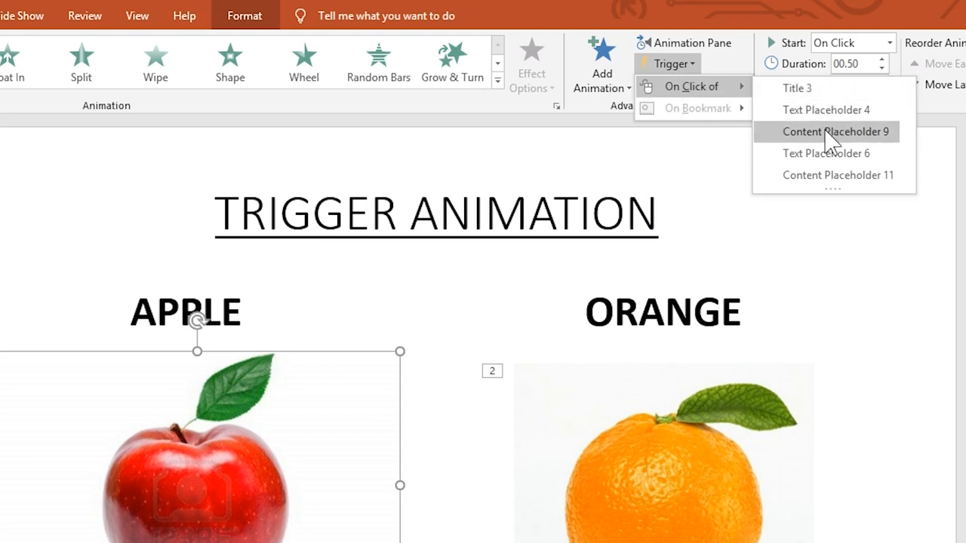
pyautogui.moveTo(196, 321)
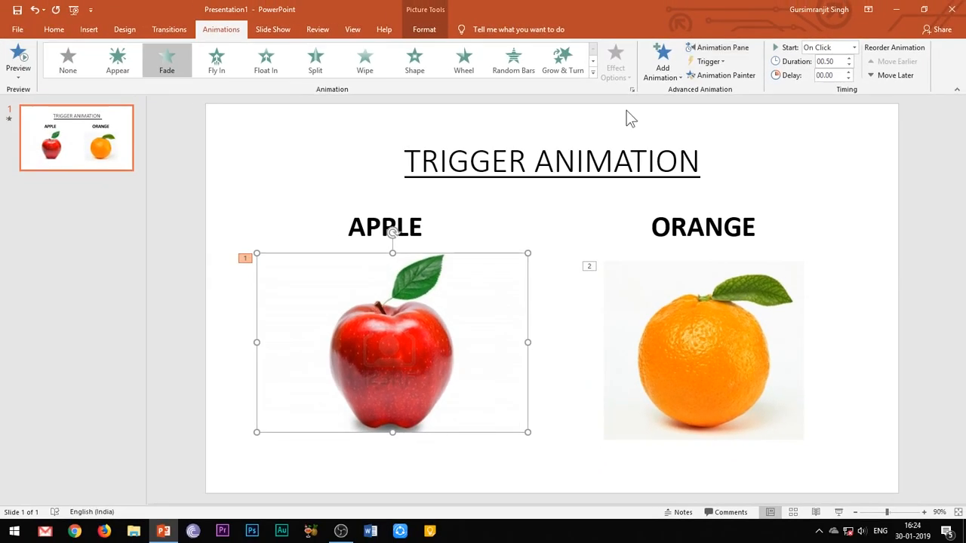
# Step: Show the Selection Pane listing the slide's objects for renaming
pyautogui.click(53, 30)
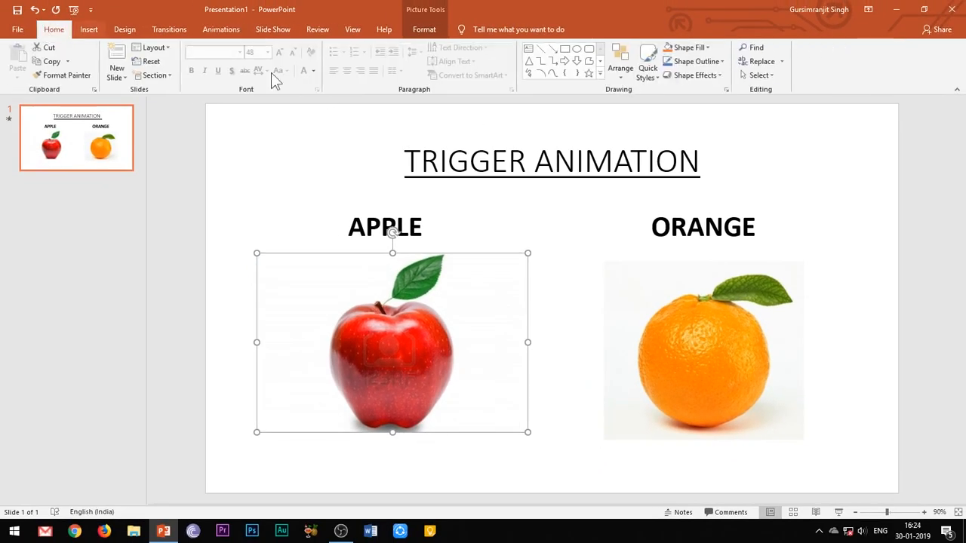
pyautogui.click(760, 74)
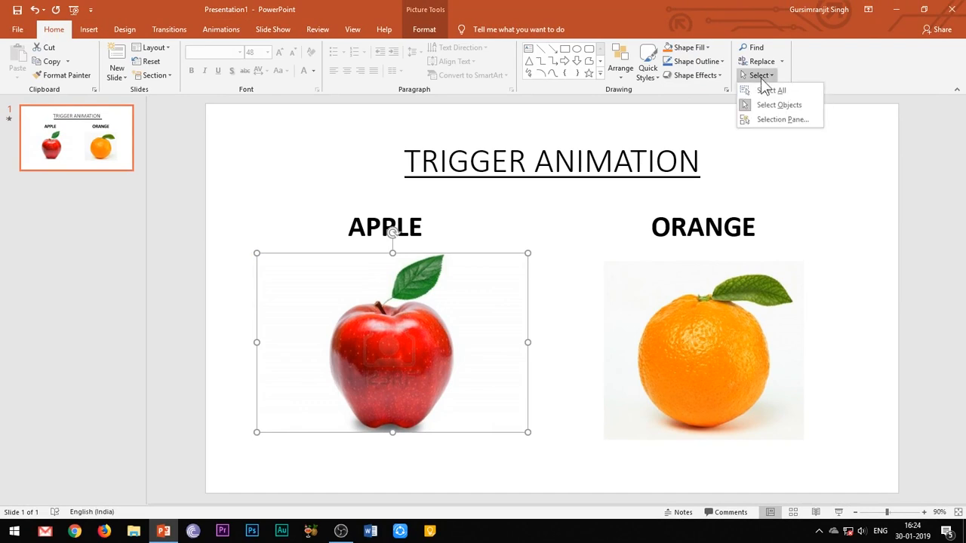
pyautogui.click(782, 119)
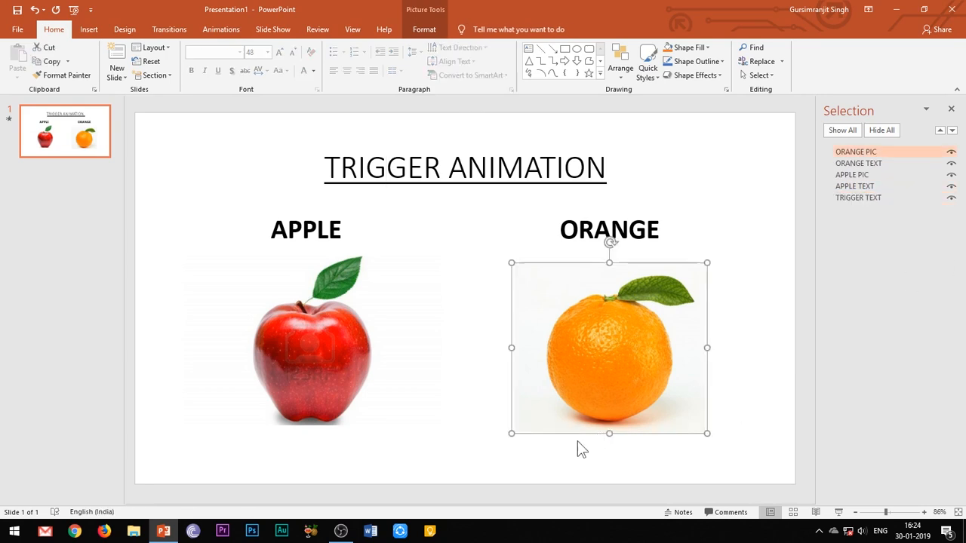
# Step: Trigger the apple picture's animation on click of APPLE TEXT, then set the orange picture's trigger
pyautogui.click(221, 30)
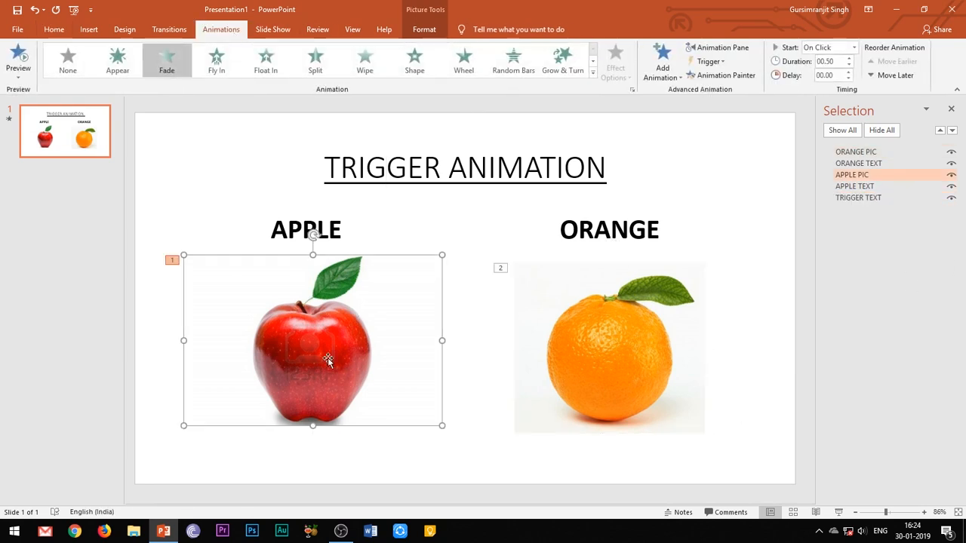
pyautogui.click(708, 61)
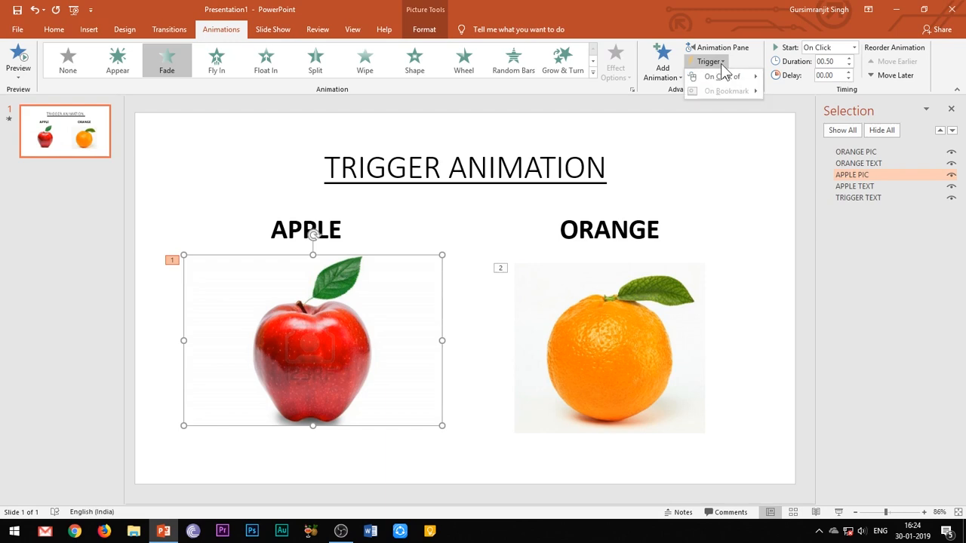
pyautogui.click(722, 76)
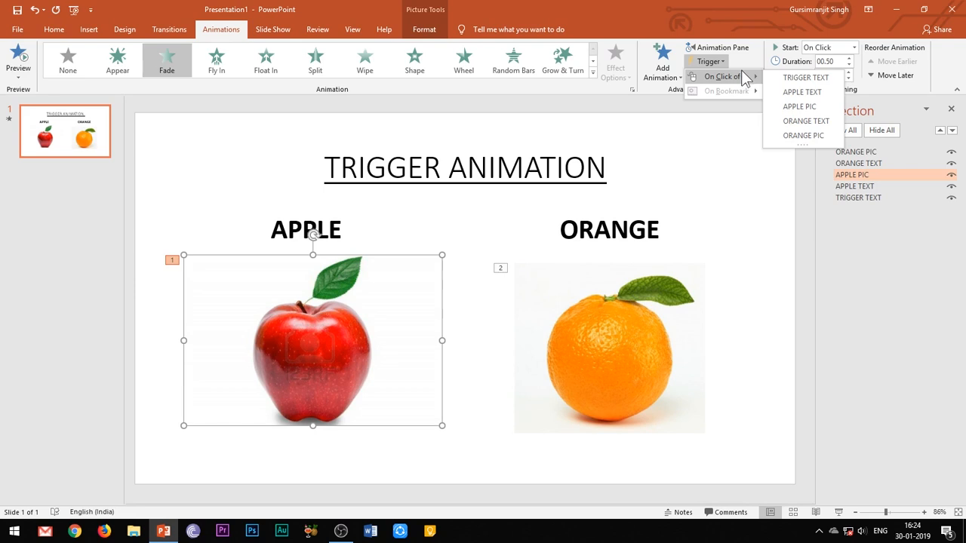
pyautogui.moveTo(801, 92)
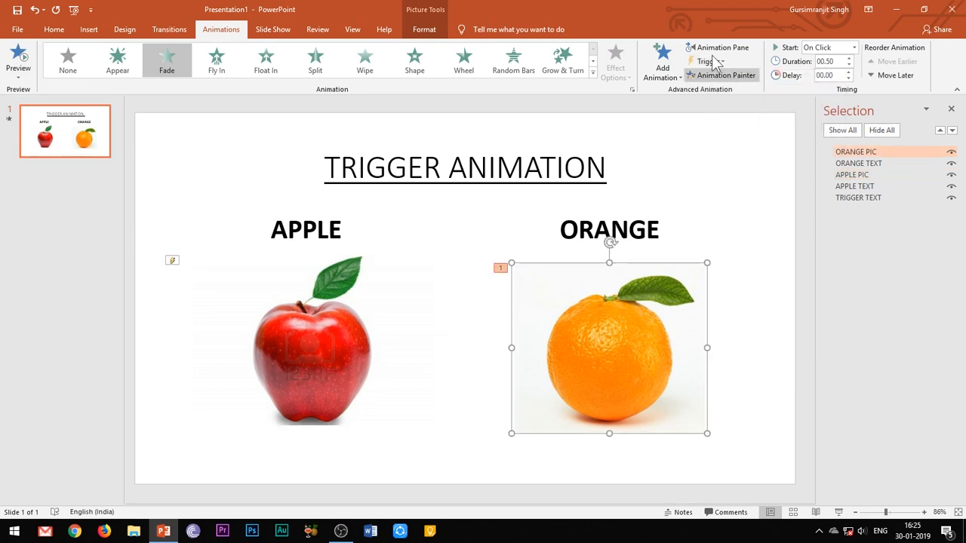
pyautogui.click(708, 61)
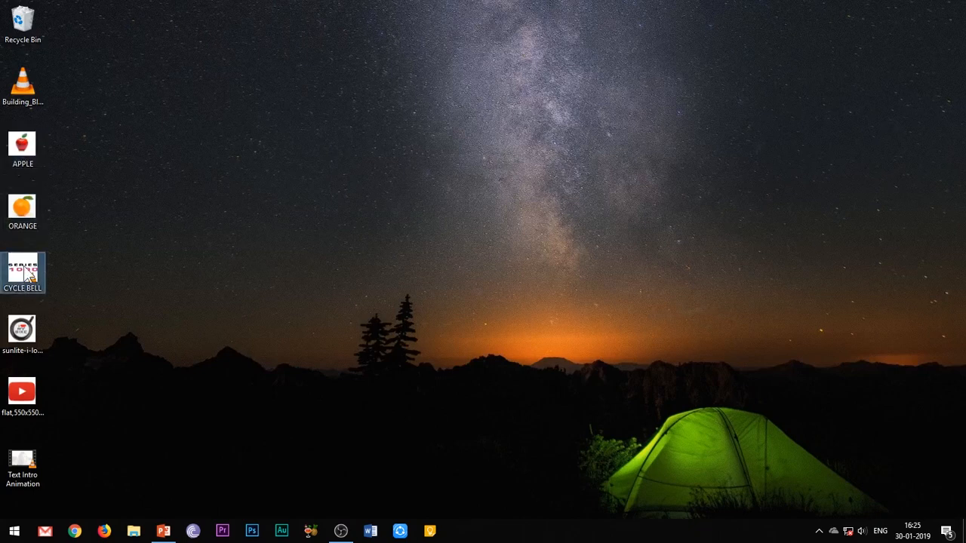
# Step: Add the cycle bell sound and trigger its playback on click of BELL PIC
pyautogui.doubleClick(22, 272)
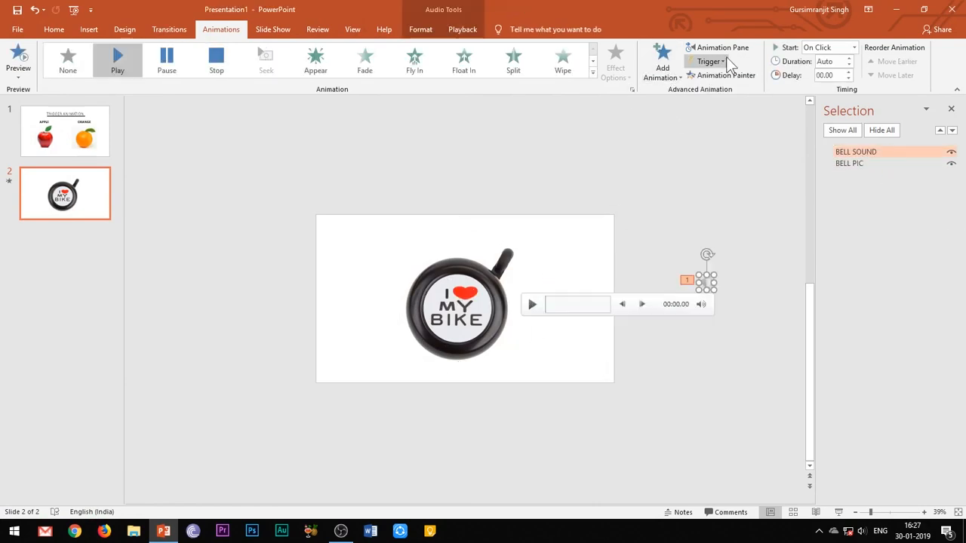
pyautogui.click(722, 75)
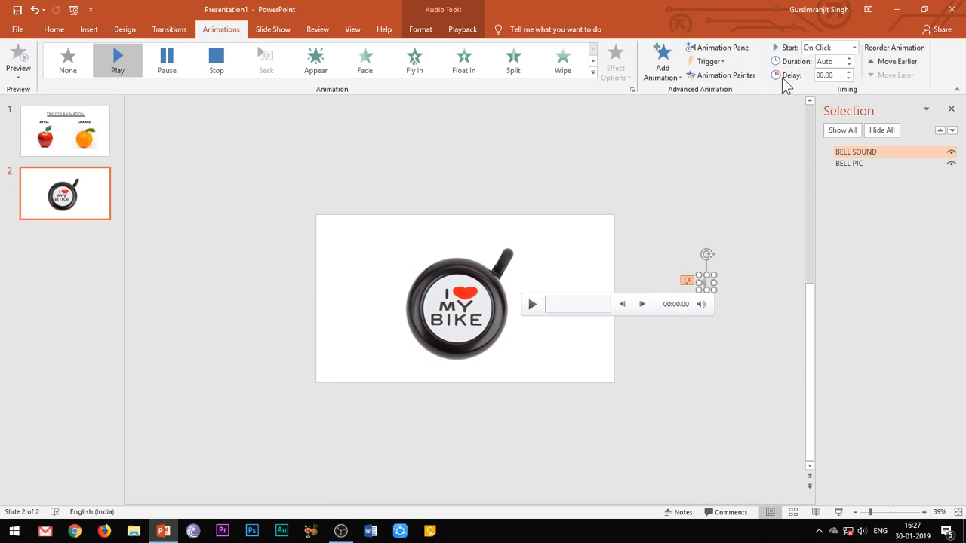
pyautogui.moveTo(425, 381)
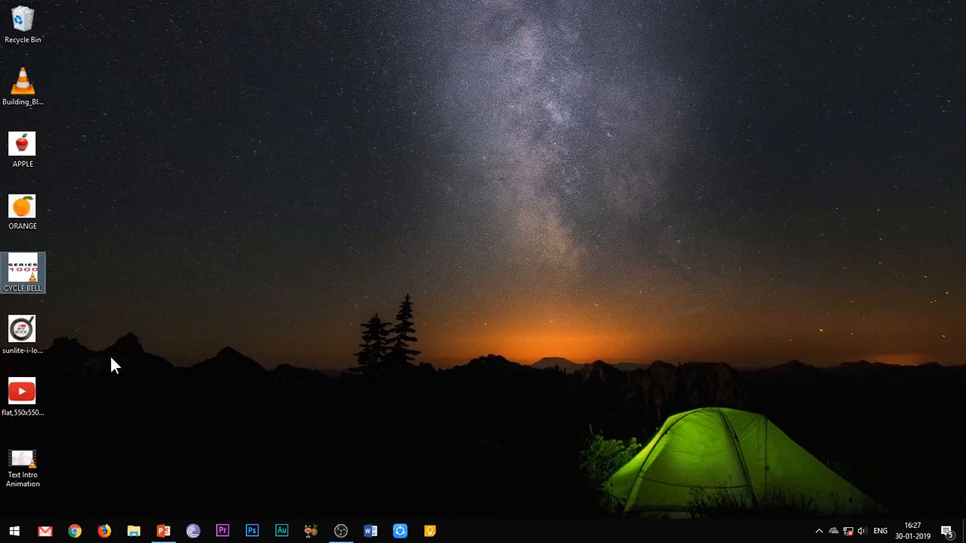
# Step: Rename the video on slide 3 and open its playback settings
pyautogui.click(163, 530)
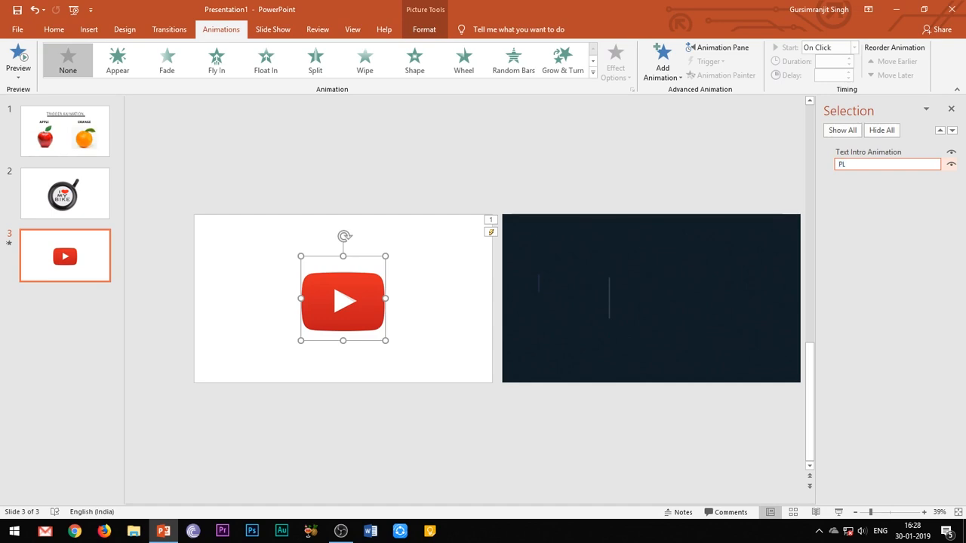
pyautogui.click(648, 298)
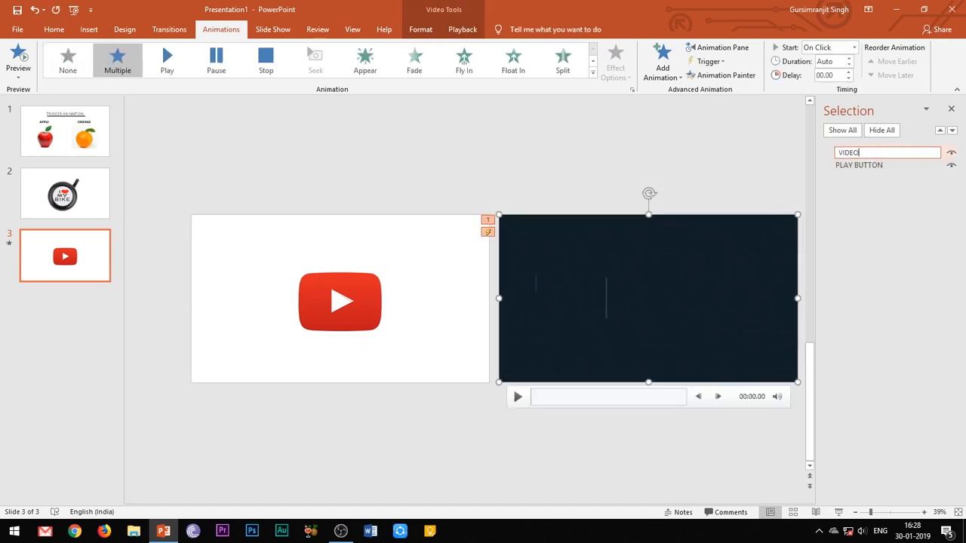
pyautogui.click(723, 76)
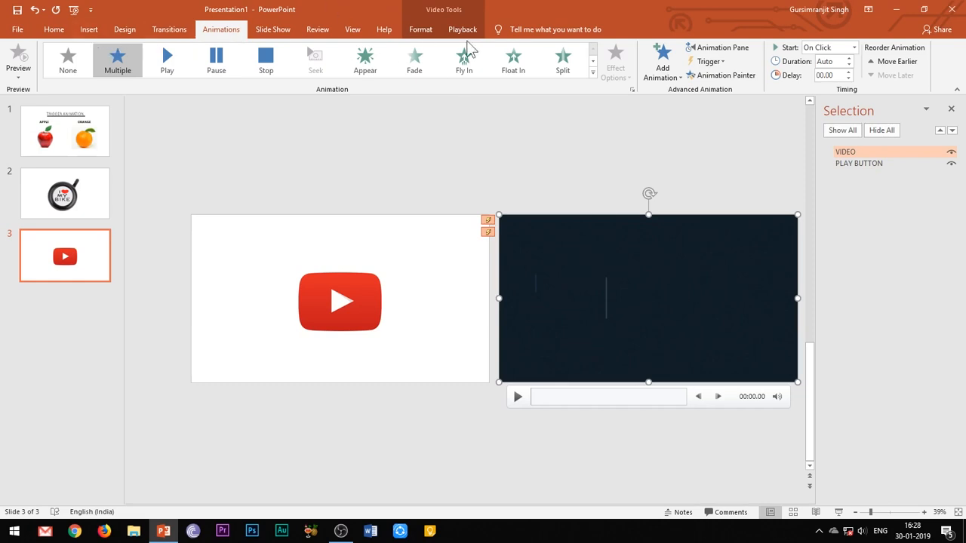
pyautogui.click(462, 29)
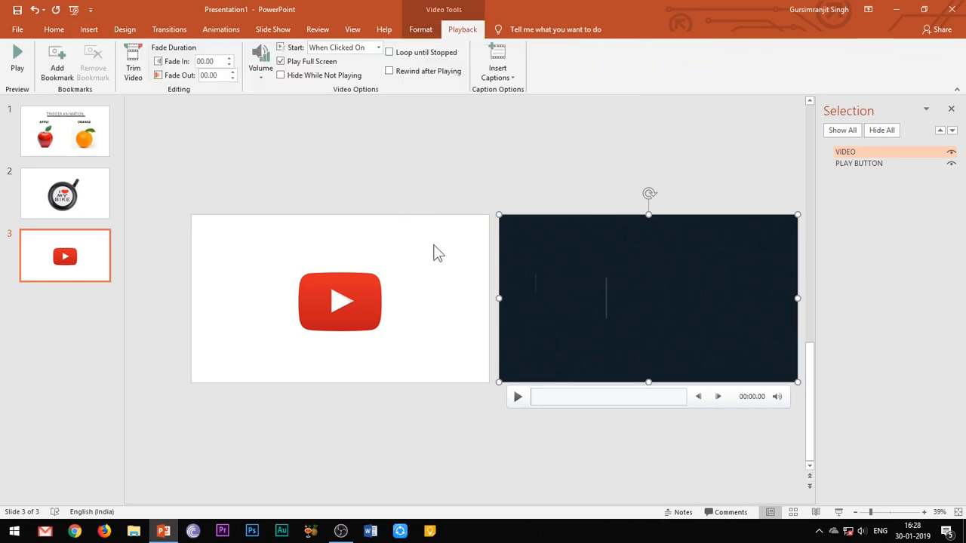